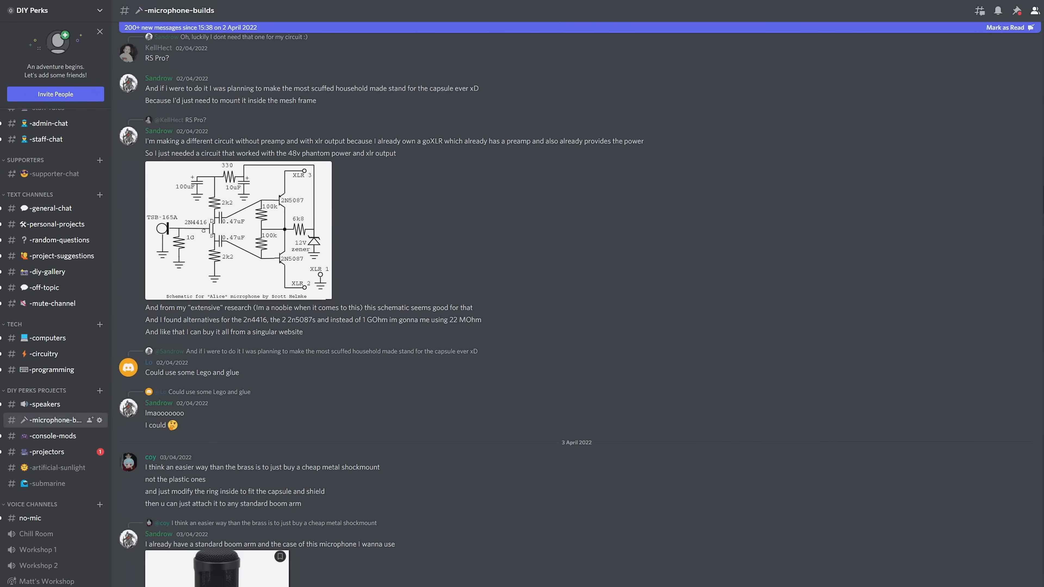
scroll("down", 3)
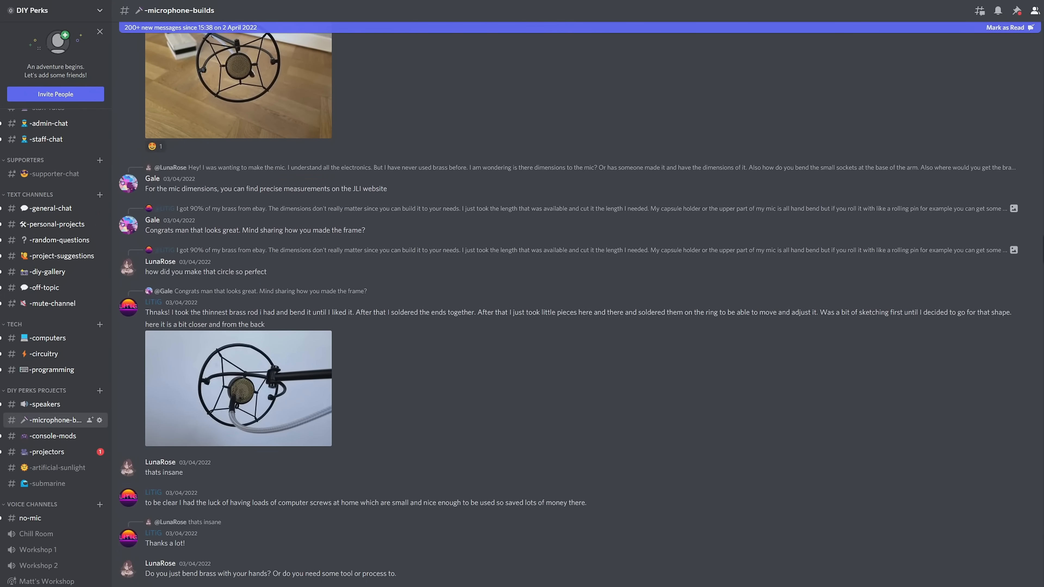
scroll("down", 3)
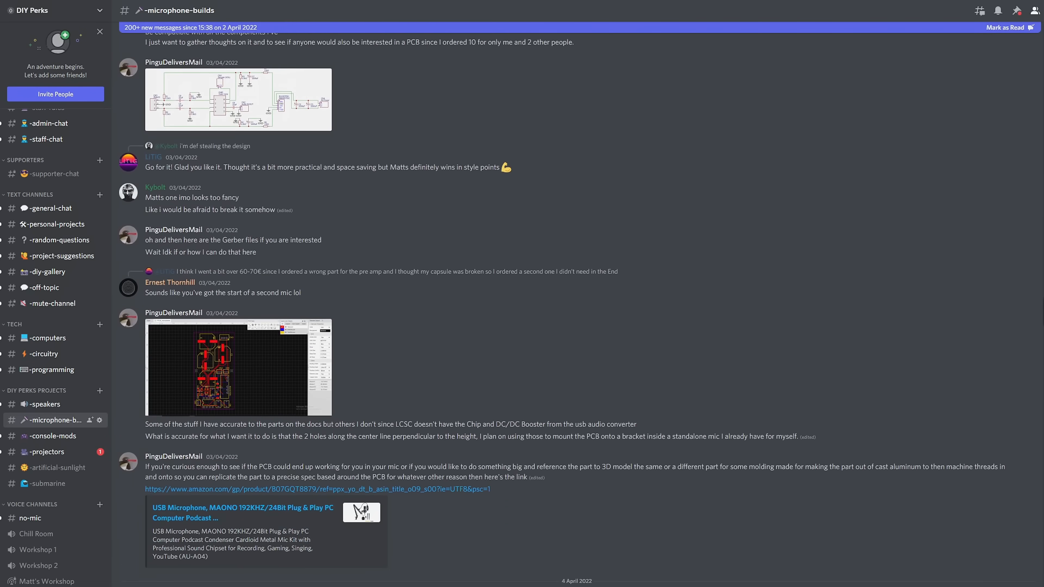
scroll("down", 3)
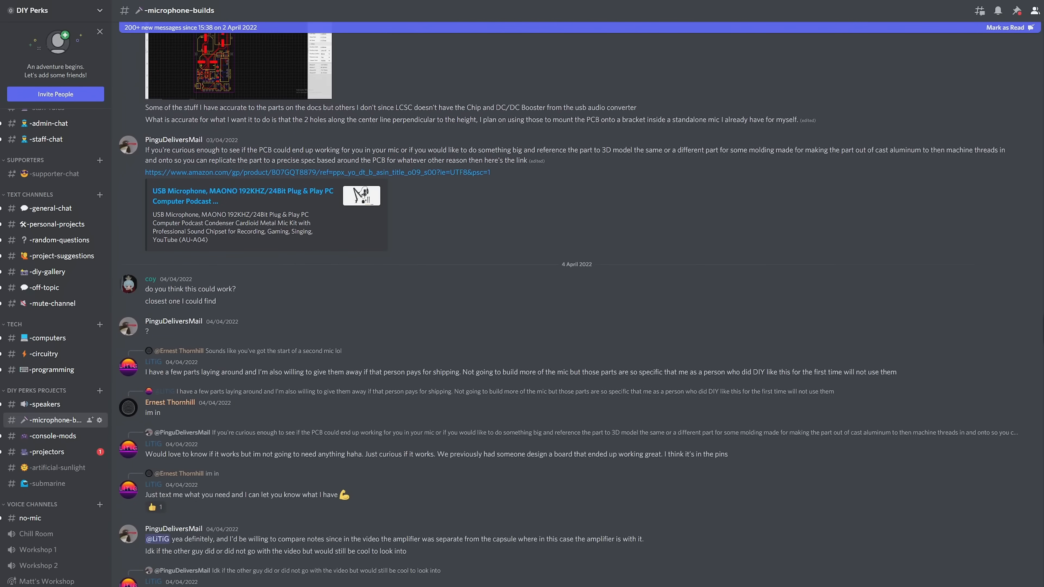
scroll("down", 3)
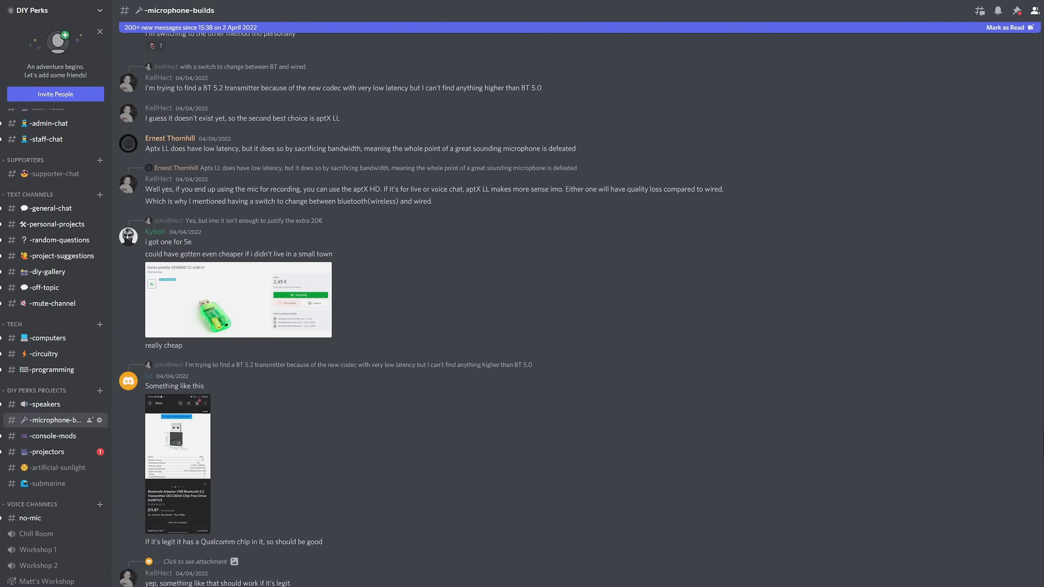